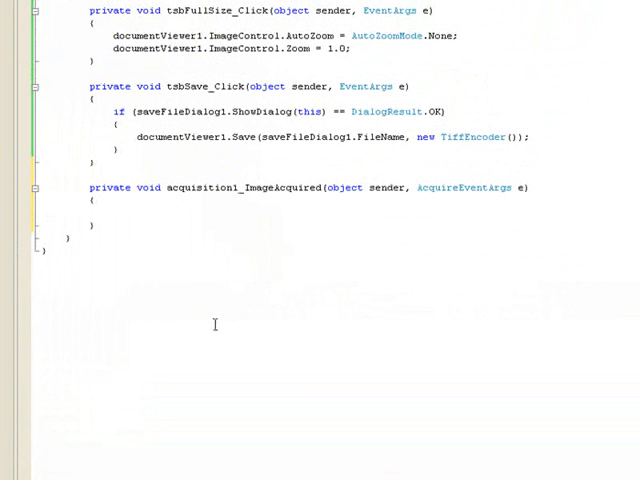
Step: Add documentViewer1.Add(AtalaImage.FromBitmap(e.Image)); to the acquisition1_ImageAcquired handler
left_click(115, 213)
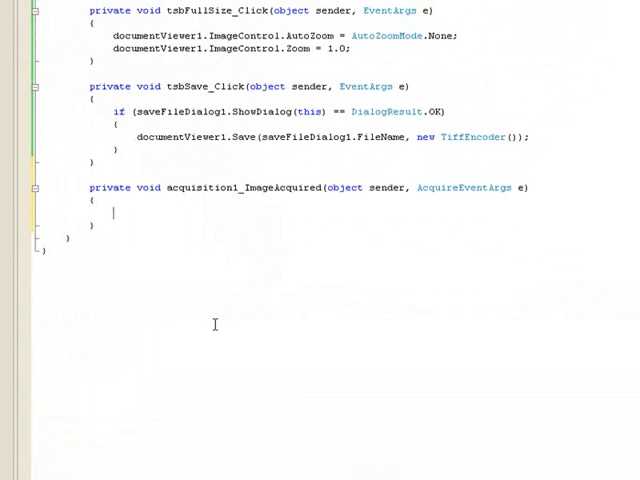
type("documentViewer1.Add(")
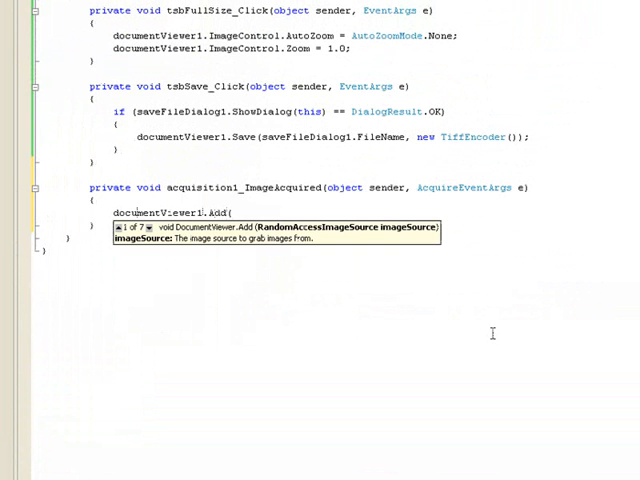
type("Atala")
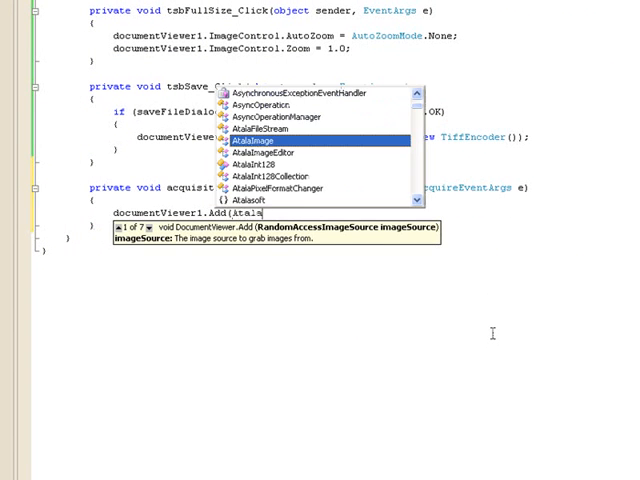
type(".FromBitmap")
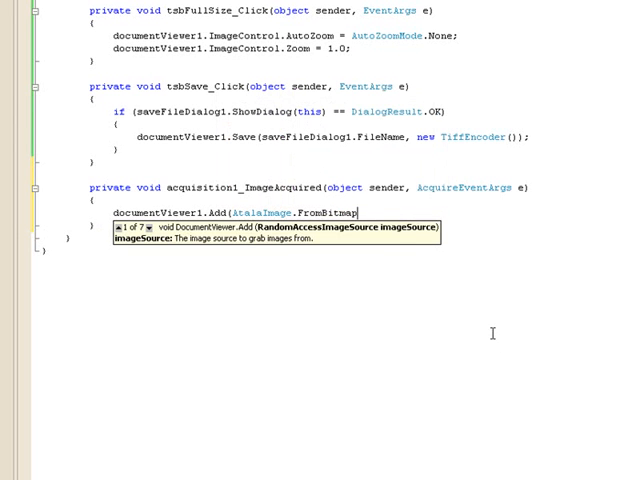
type("e.Image)")
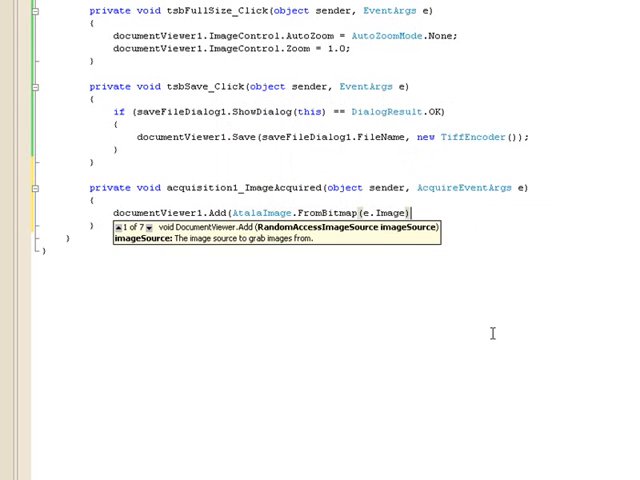
type(";")
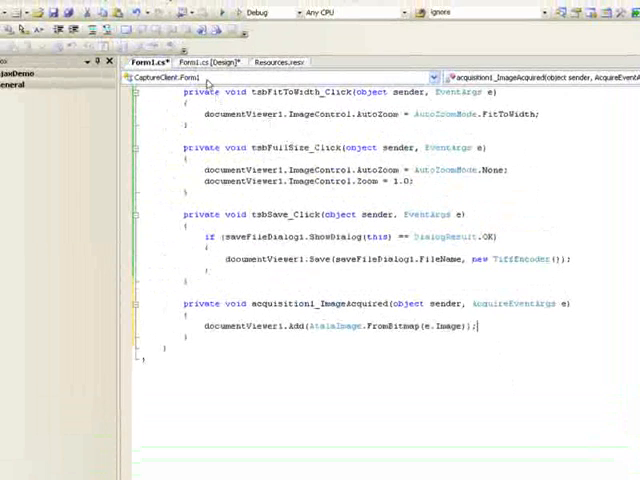
Step: Create tsbScan_Click from the designer's Scan button and call acquisition1.Acquire() in it
left_click(203, 62)
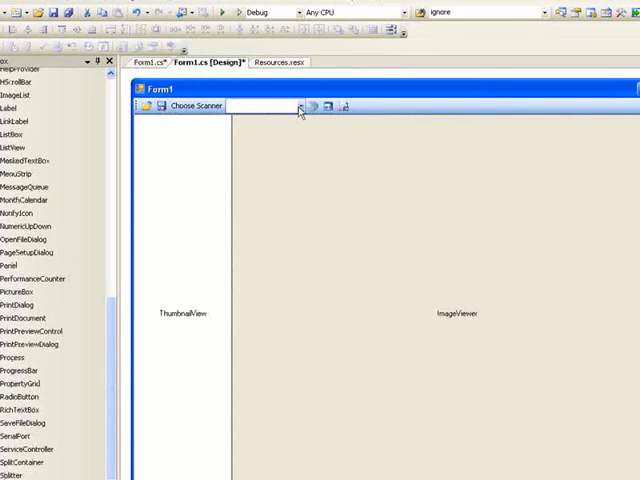
left_click(142, 61)
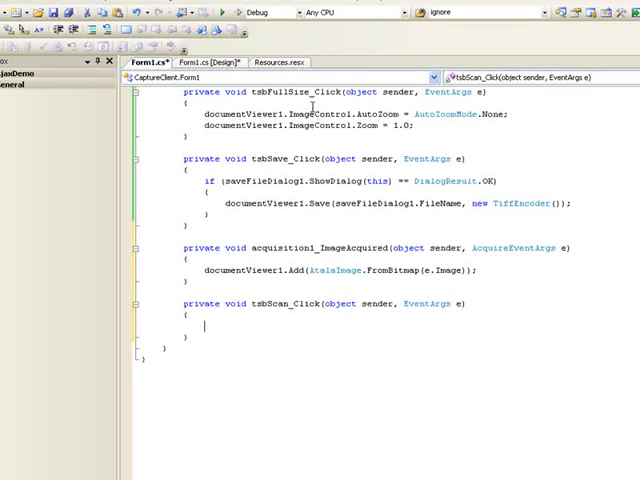
type("acquisition1.Acquire();")
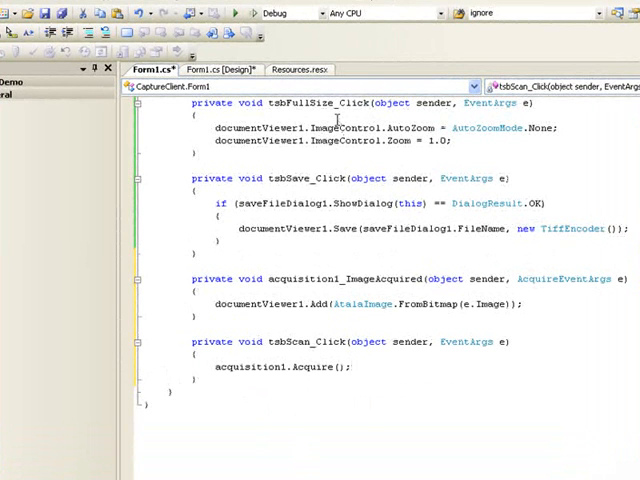
Step: In the constructor, loop over acquisition1.Devices adding each dev.Identity.ProductName to tscbScanner
scroll("up", 3)
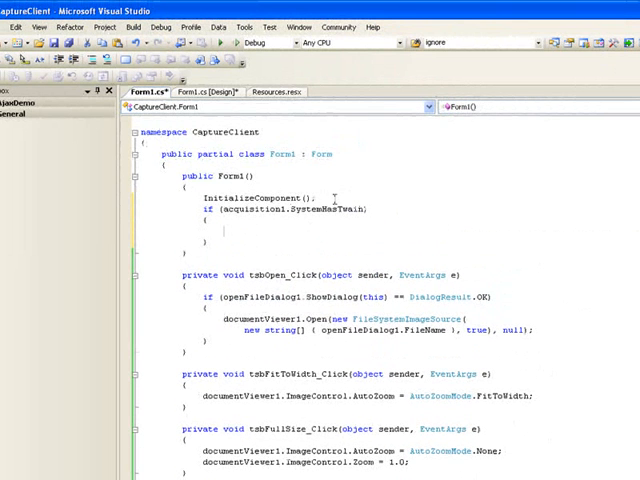
type("foreach(")
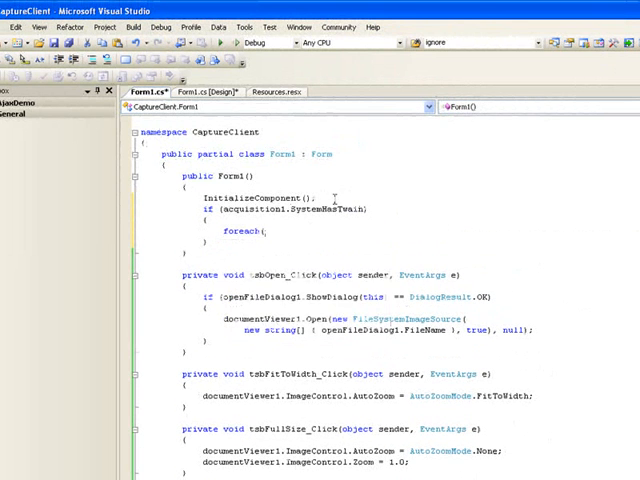
type("Device")
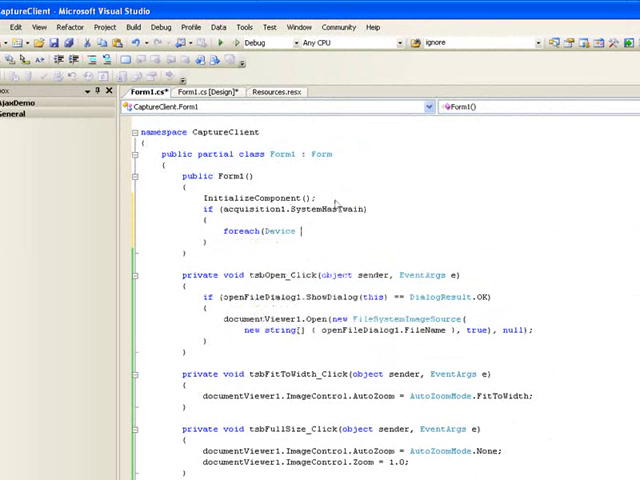
type("dev in")
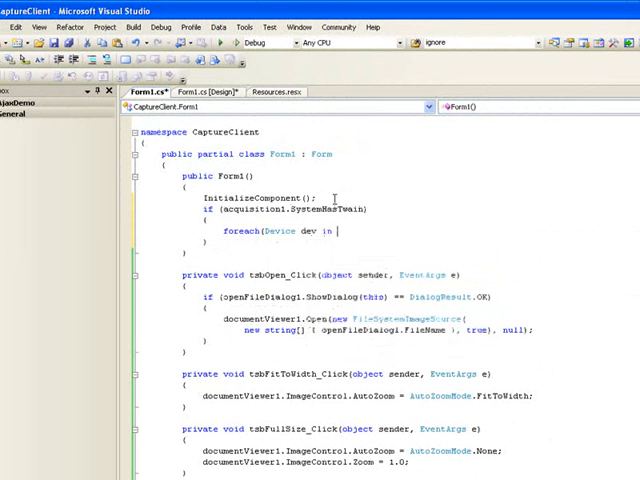
type("acquisition1.Devices")
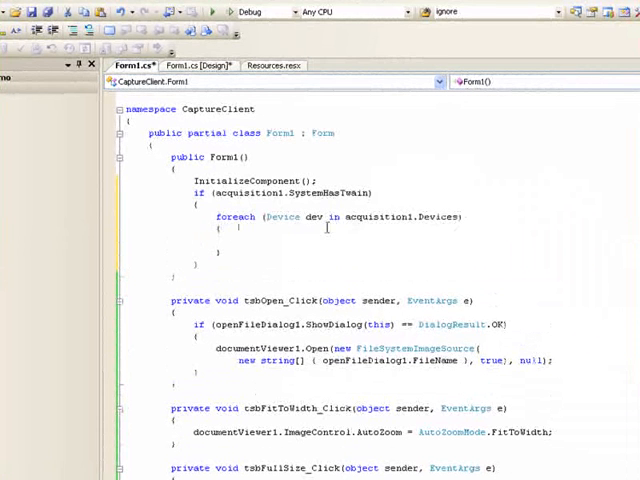
type("tscbScanner.Items.Add(")
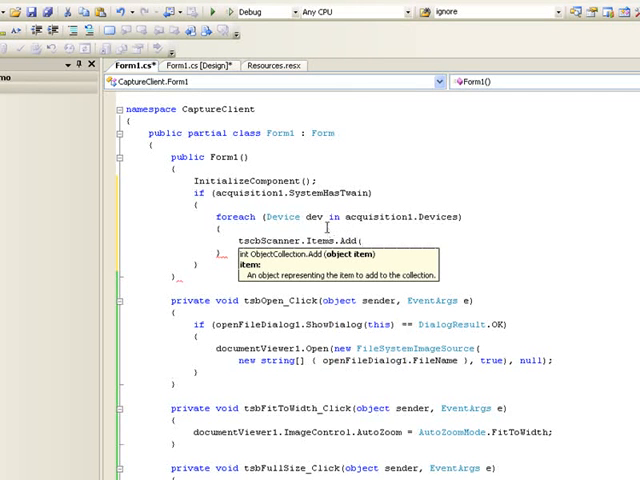
type("dev.Identity.ProductName);")
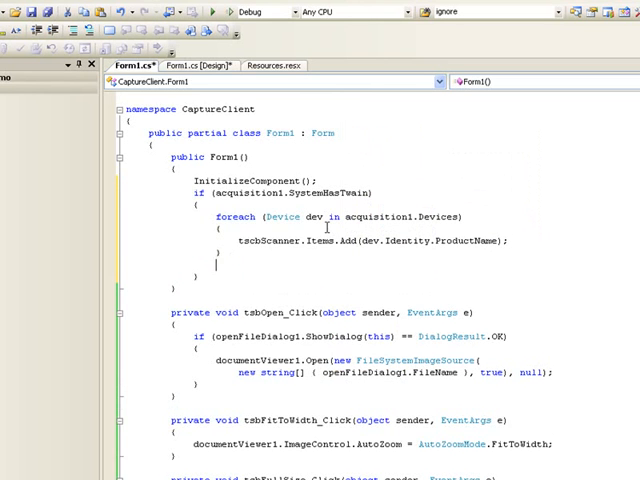
Step: When devices exist, select the default device's product name in the scanner list
type("if (")
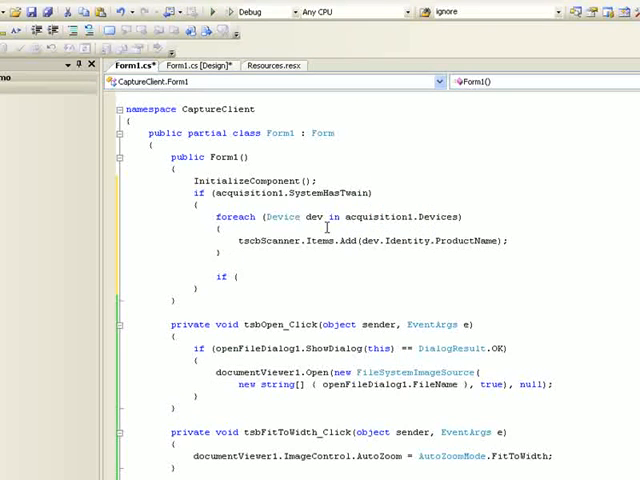
type("acquisition1.Devices.Count")
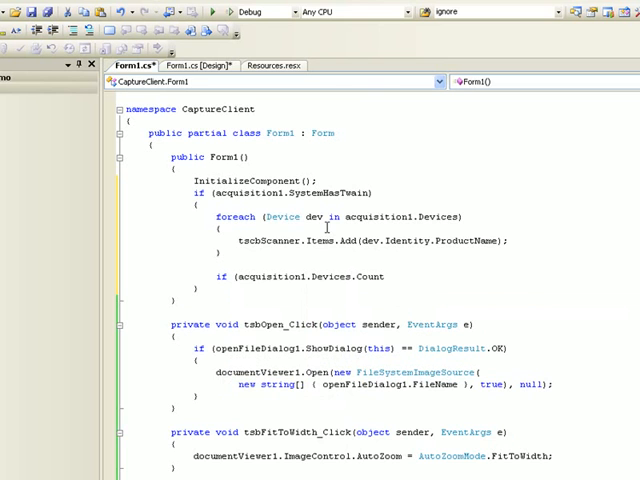
type("> 0) {")
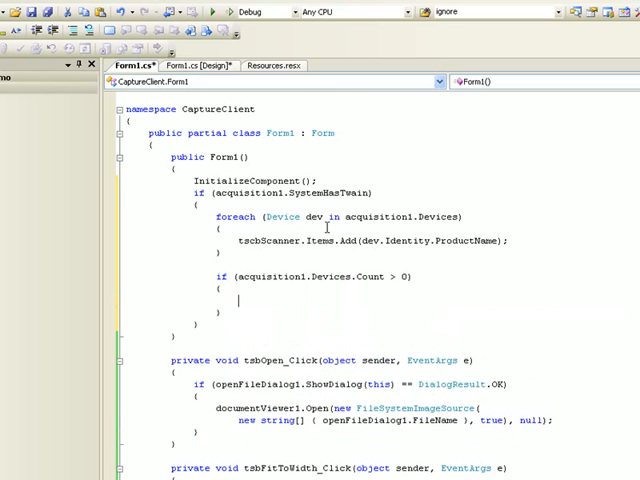
type("tscbScanner")
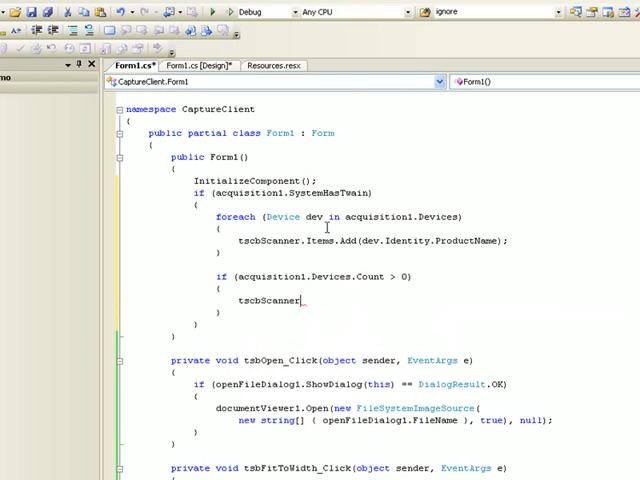
type(".se")
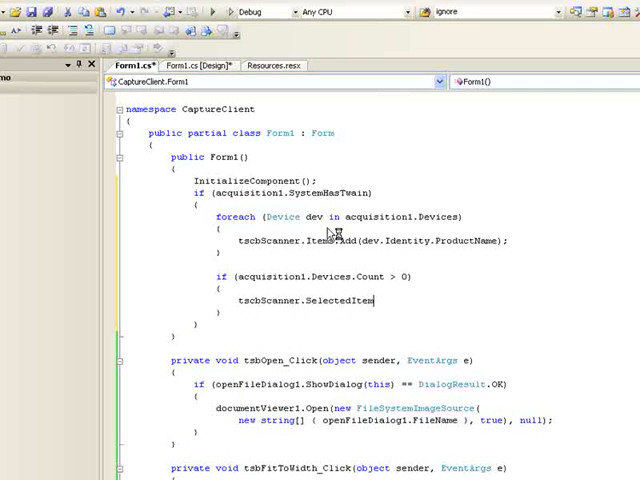
type("=")
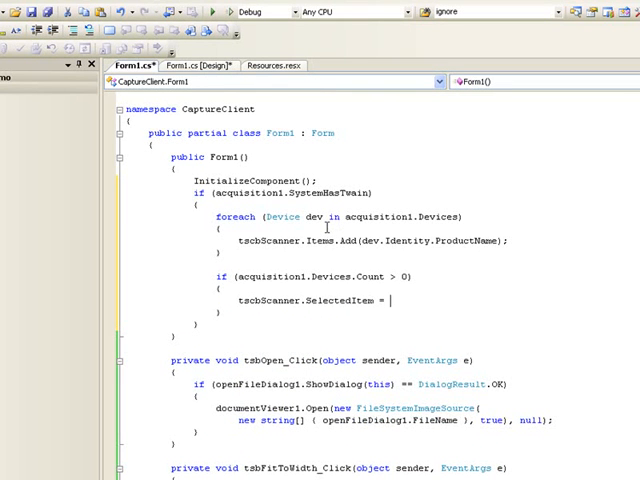
type("acquisition1.Devices")
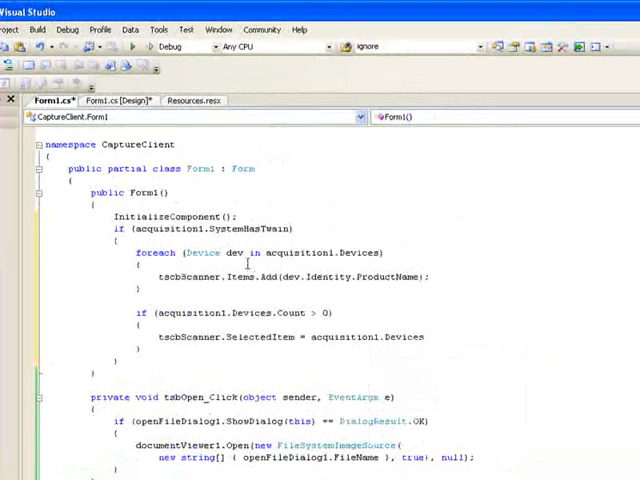
type(".Default.Identity.ProductName;")
type("else")
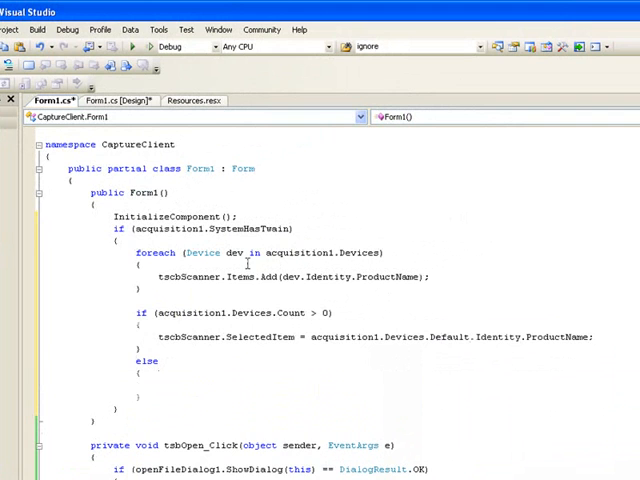
Step: Otherwise set tsbScanner.Enabled and tsbScan.Enabled to false
type("tscbScanner.Enabled =")
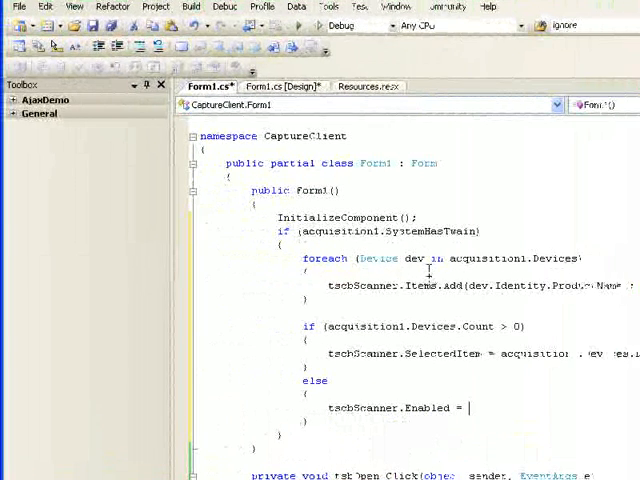
type("false;")
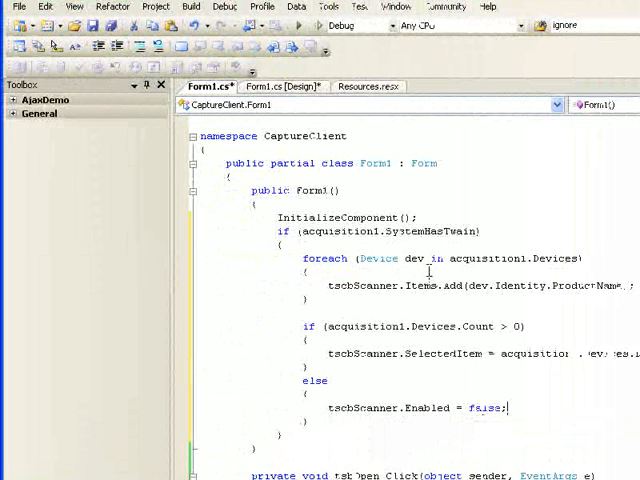
type("tsbScan")
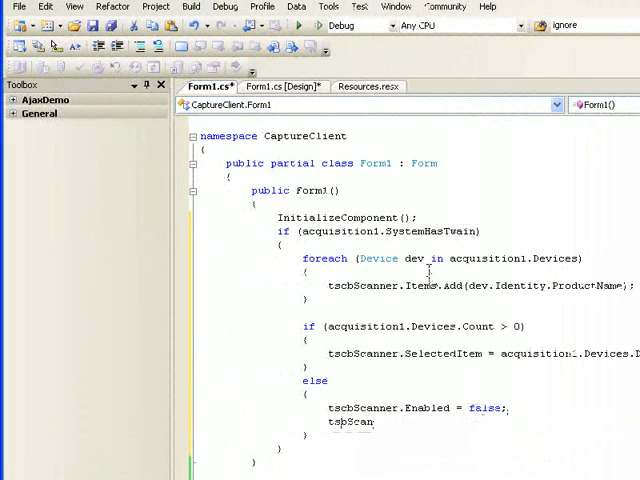
type(".Enabled")
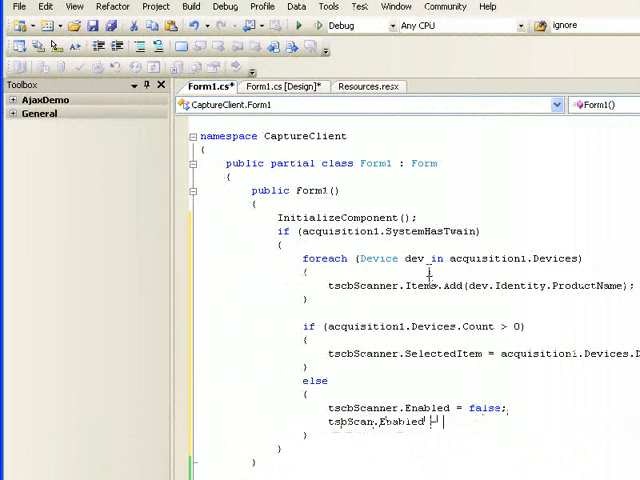
type("= false;")
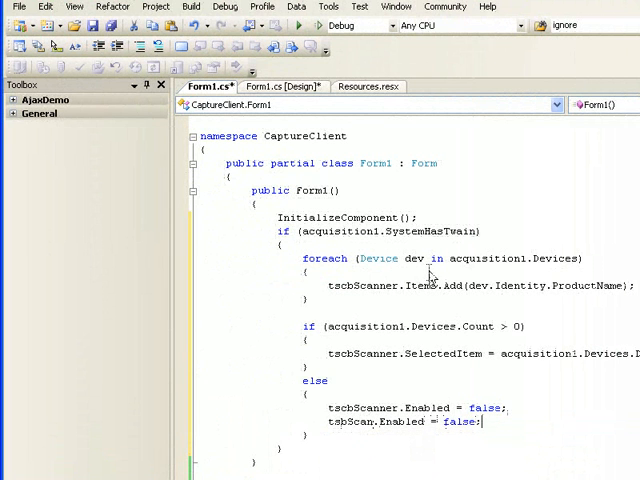
mouse_move(430, 277)
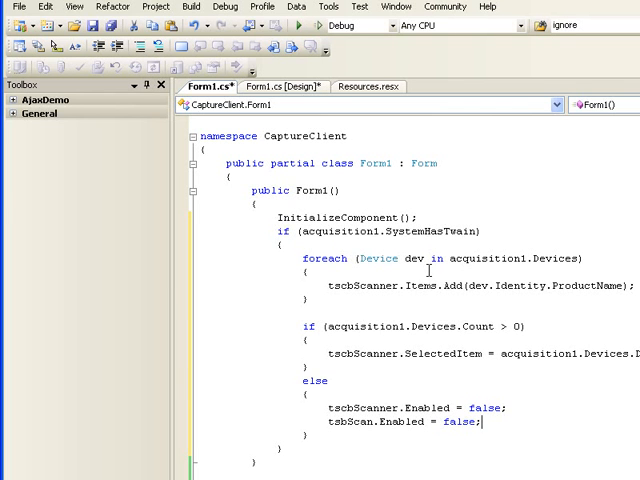
Step: In tsbScan_Click, acquire only from the device whose ProductName matches tscbScanner.SelectedItem
scroll("down", 3)
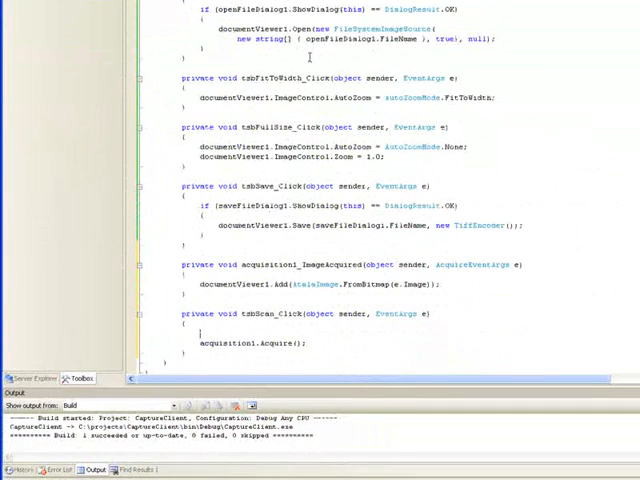
type("foreach (Device dev in")
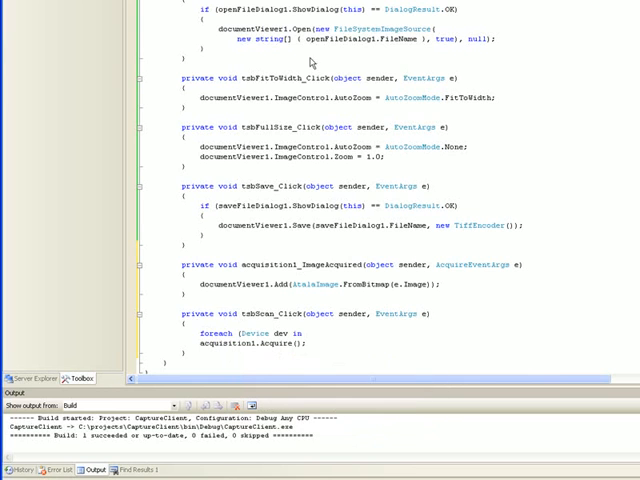
type("acquisition1.Devices)")
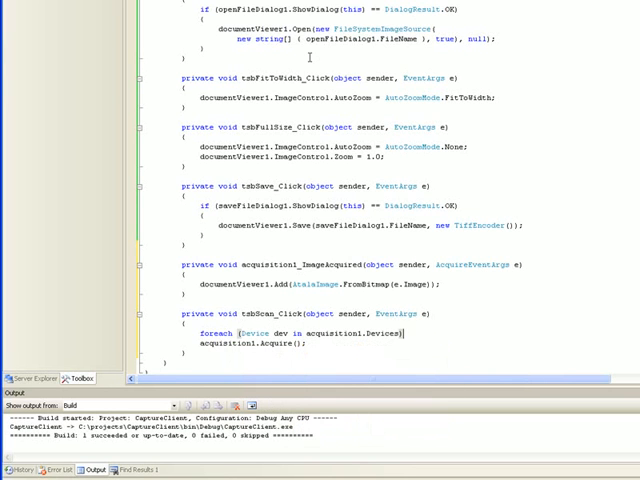
type("{")
type("if (dev.Identity.ProductName ==")
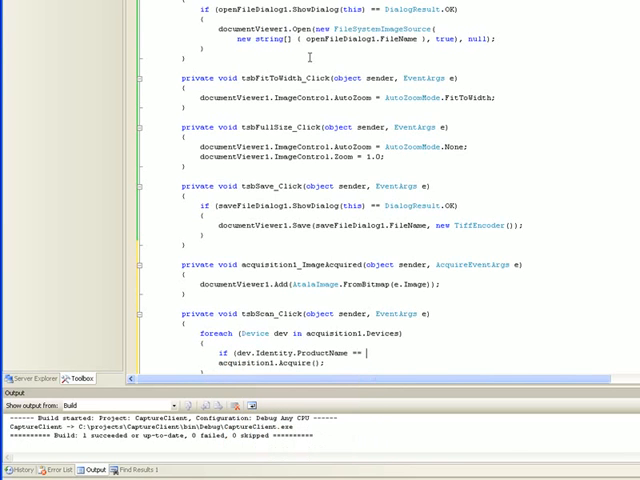
type("ts")
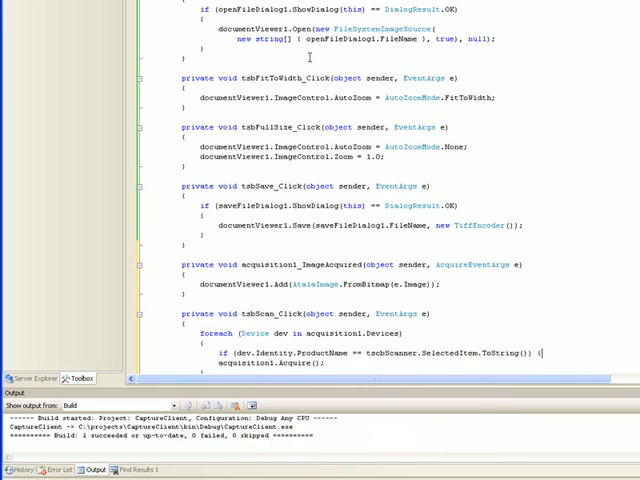
scroll("up", 3)
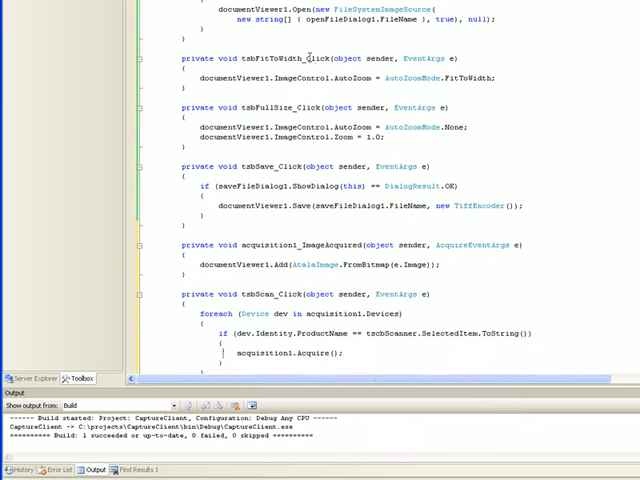
double_click(262, 353)
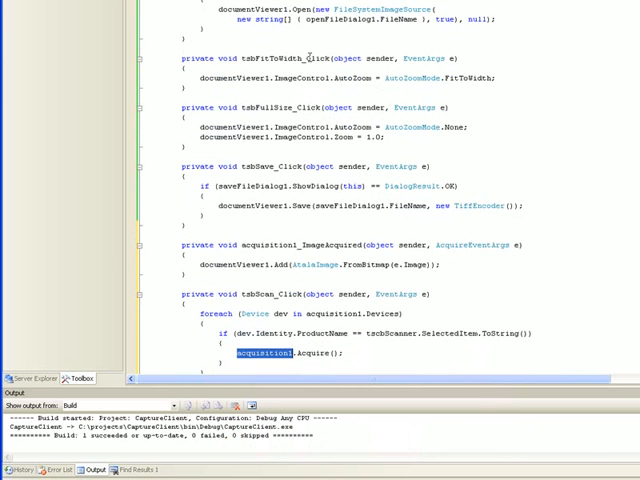
left_click(36, 470)
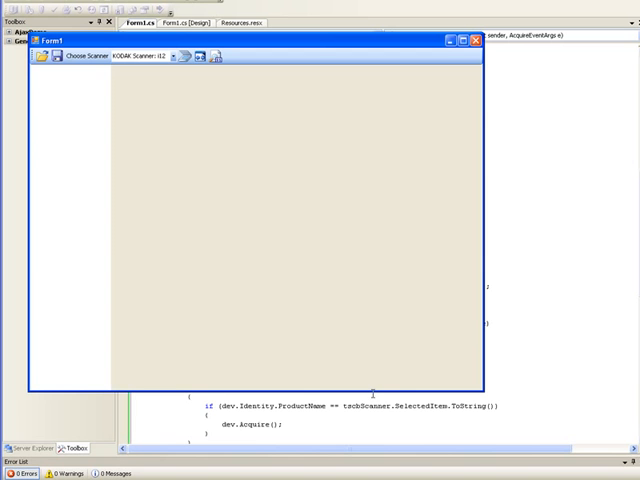
mouse_move(259, 218)
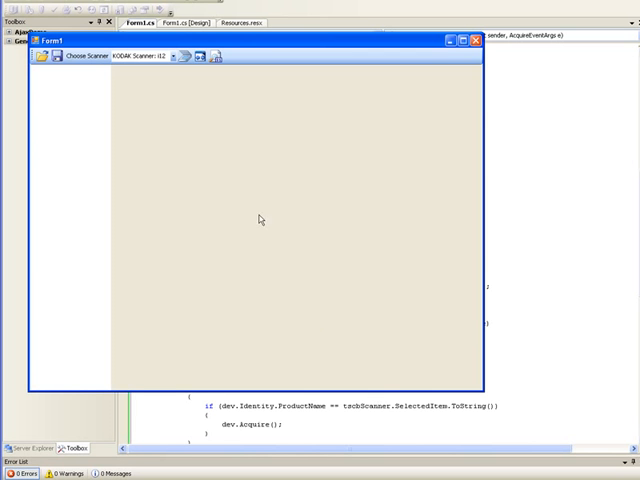
Step: Choose the Kodak scanner in the running CaptureClient's scanner list
left_click(170, 57)
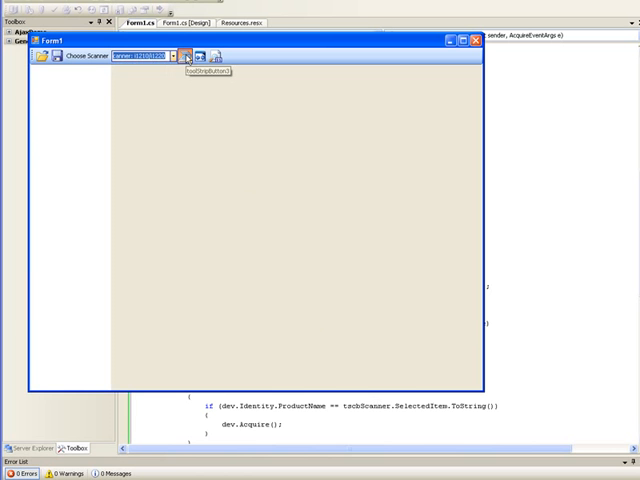
mouse_move(244, 159)
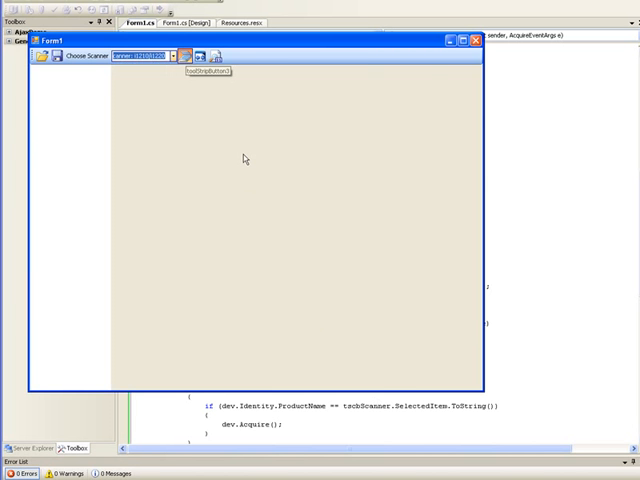
Step: Scan the feeder pages through the Kodak i1220 dialog and view the third page
left_click(184, 56)
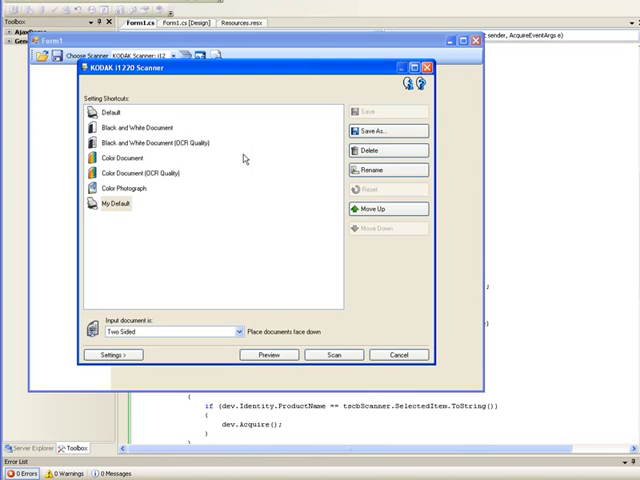
left_click(336, 354)
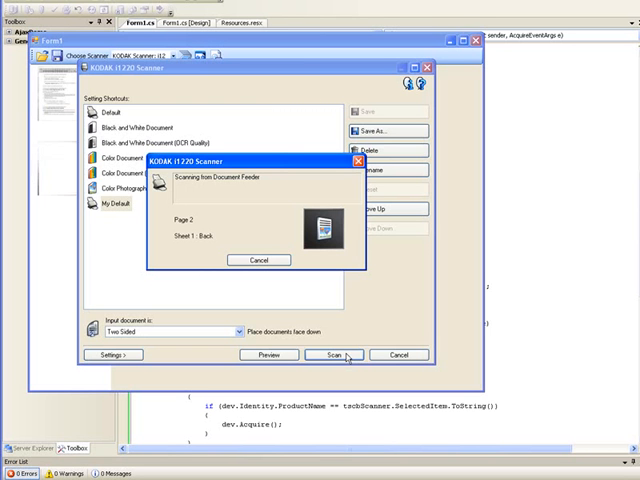
left_click(333, 355)
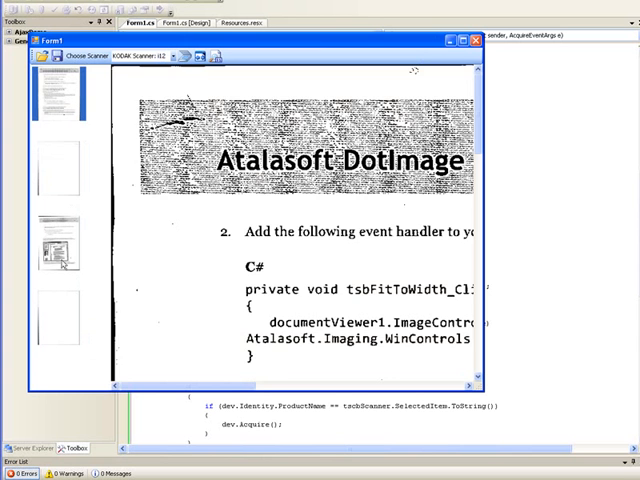
Step: Scroll through scanned guide page 72 showing the acquisition code and closing screenshot
scroll("down", 3)
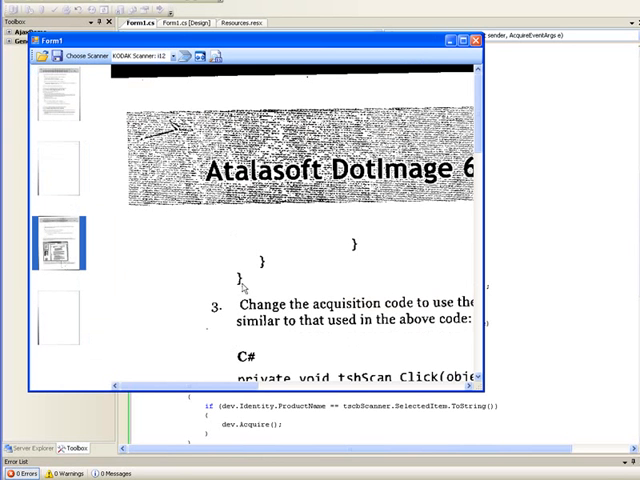
scroll("down", 3)
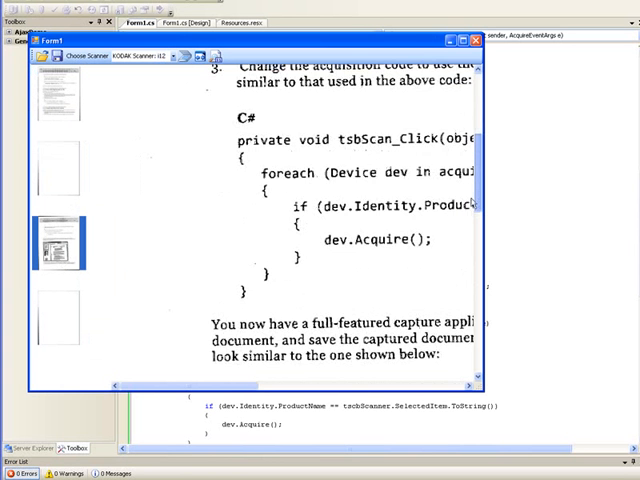
scroll("up", 3)
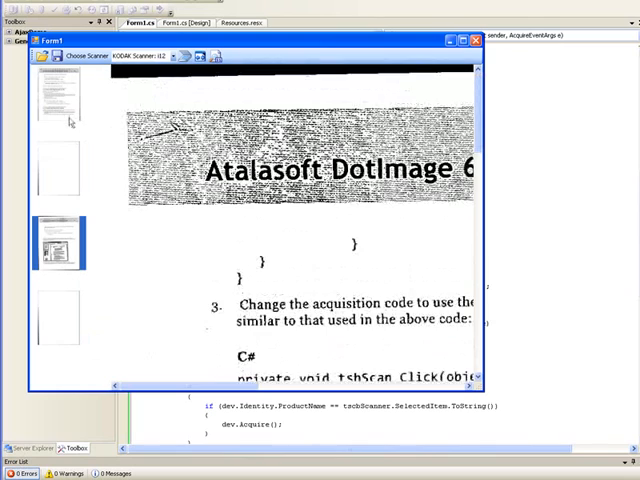
scroll("up", 3)
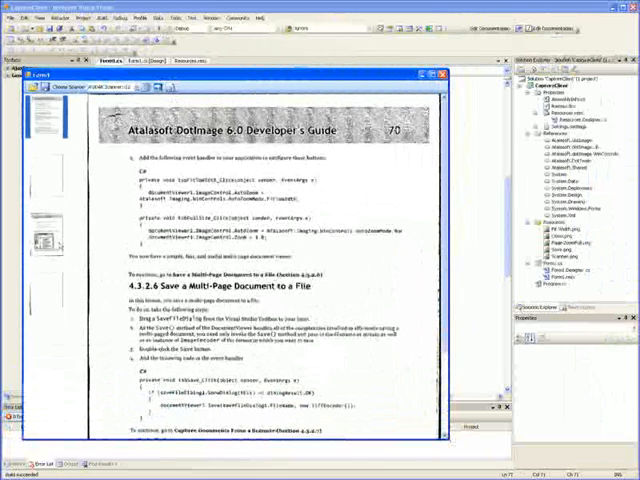
scroll("down", 3)
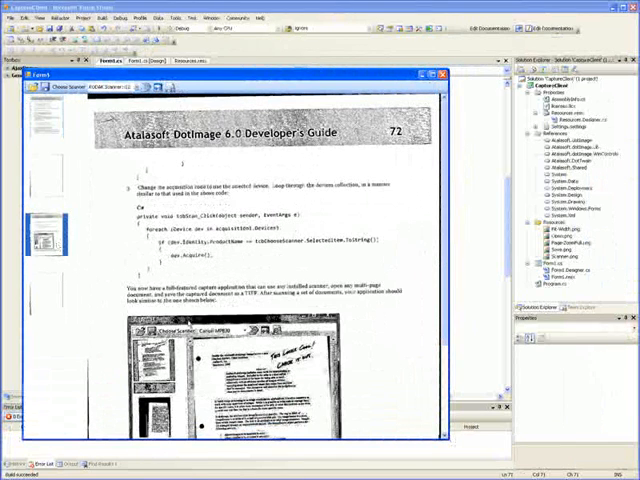
scroll("down", 3)
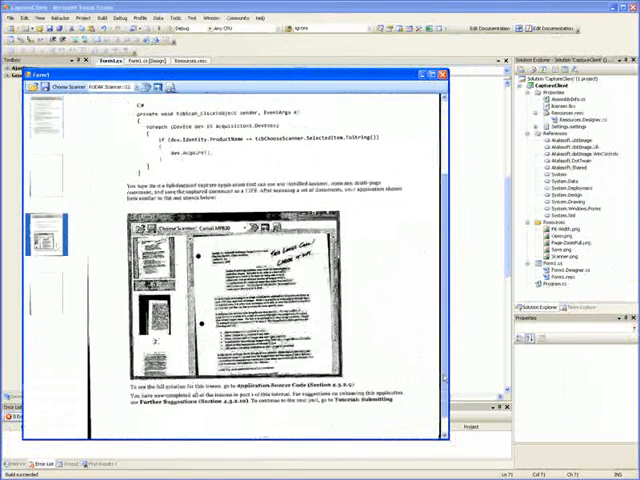